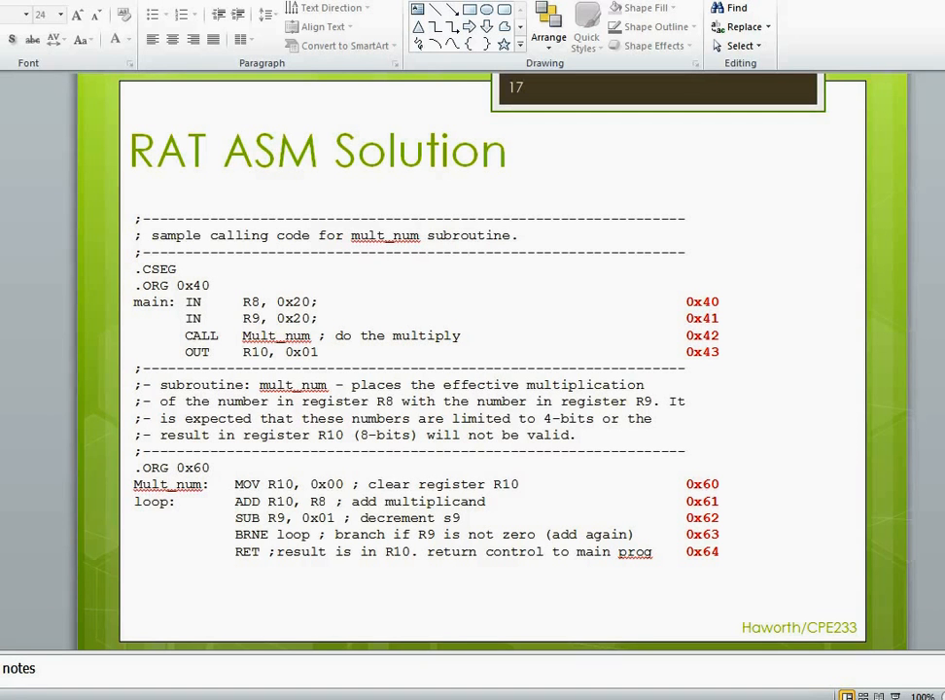
pyautogui.moveTo(786, 300)
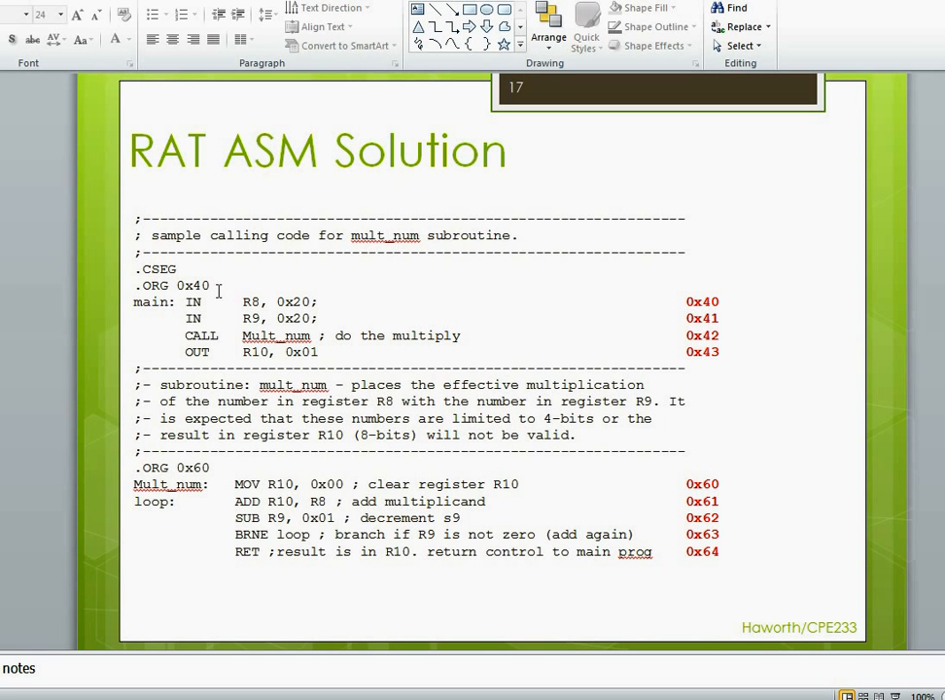
pyautogui.moveTo(749, 301)
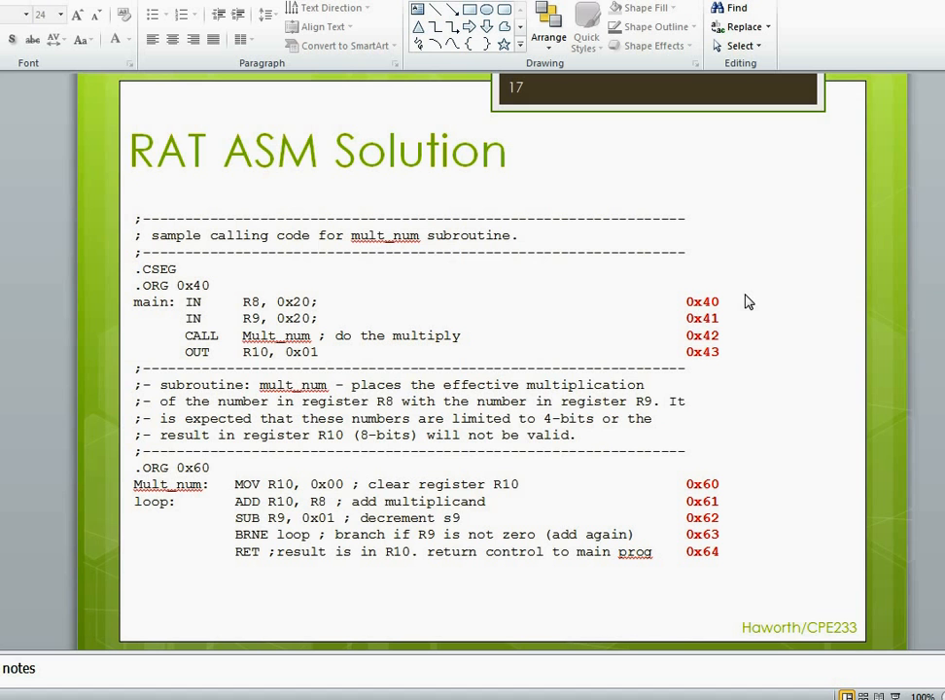
pyautogui.moveTo(751, 321)
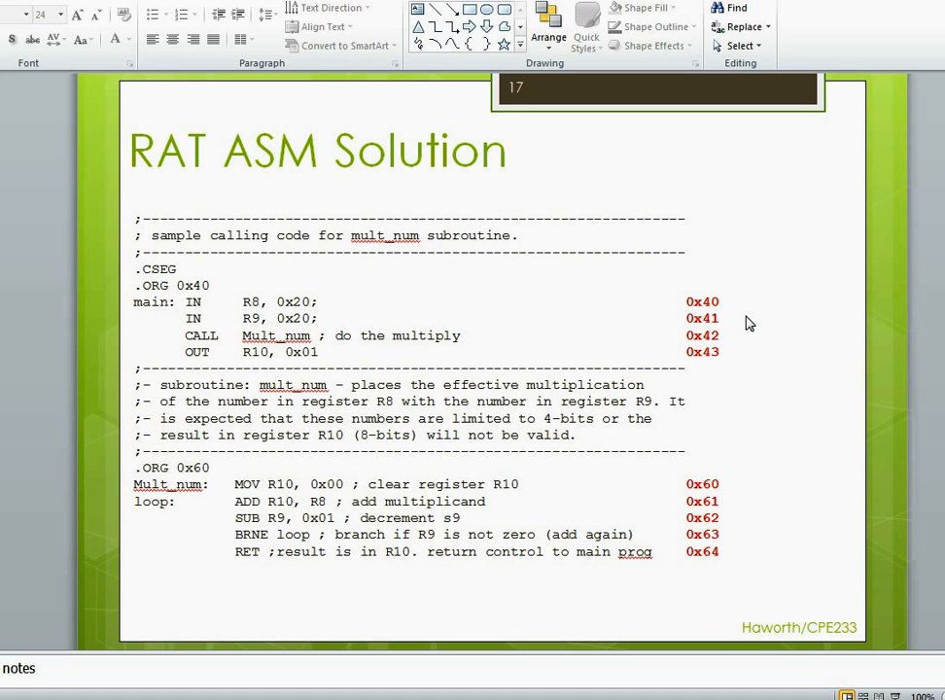
pyautogui.moveTo(471, 350)
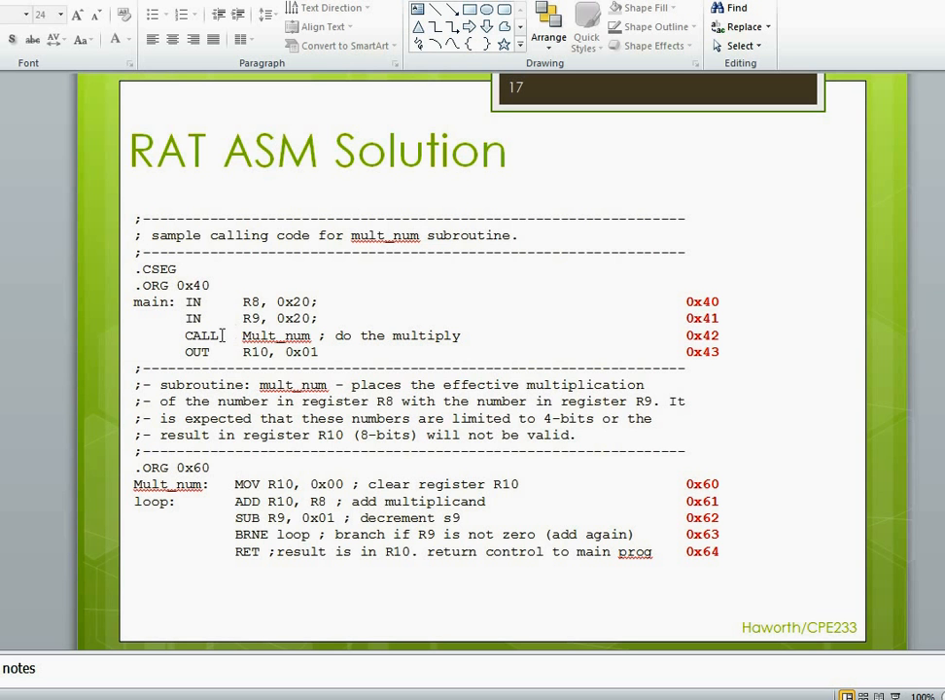
pyautogui.moveTo(587, 348)
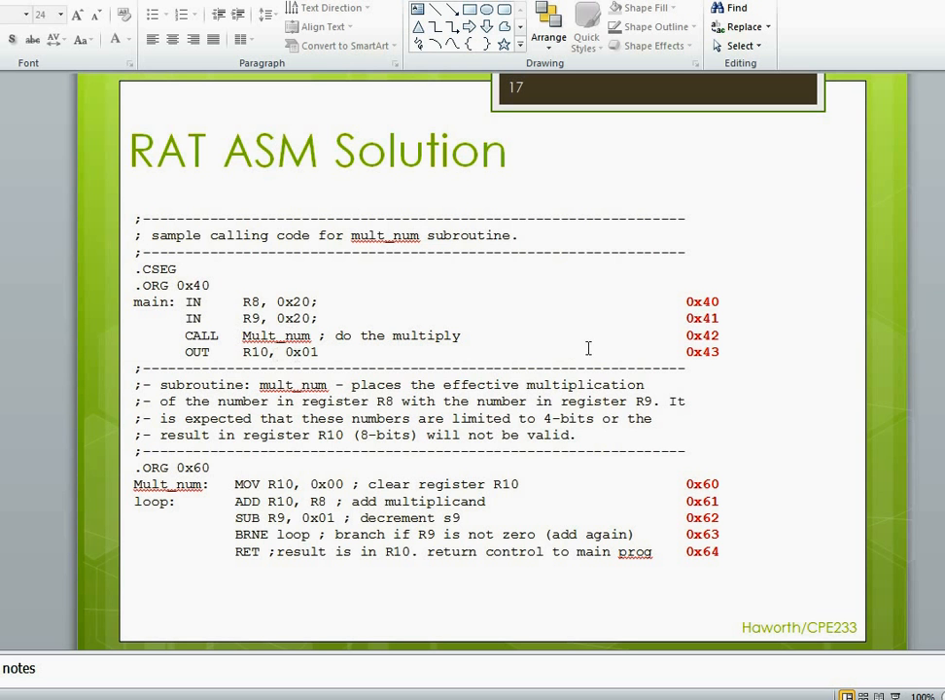
pyautogui.moveTo(708, 350)
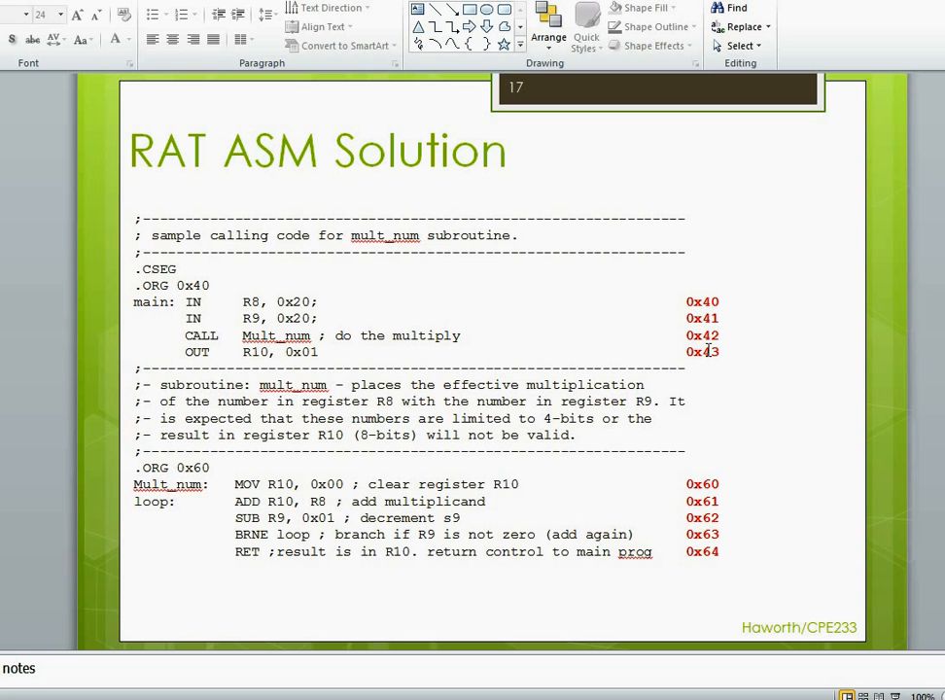
pyautogui.moveTo(727, 358)
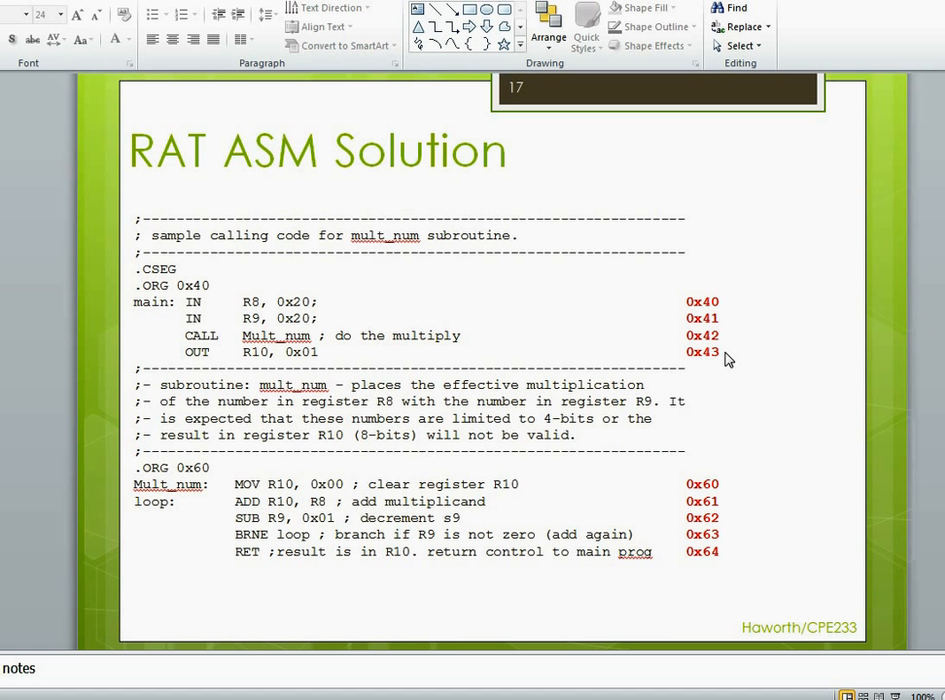
pyautogui.moveTo(401, 580)
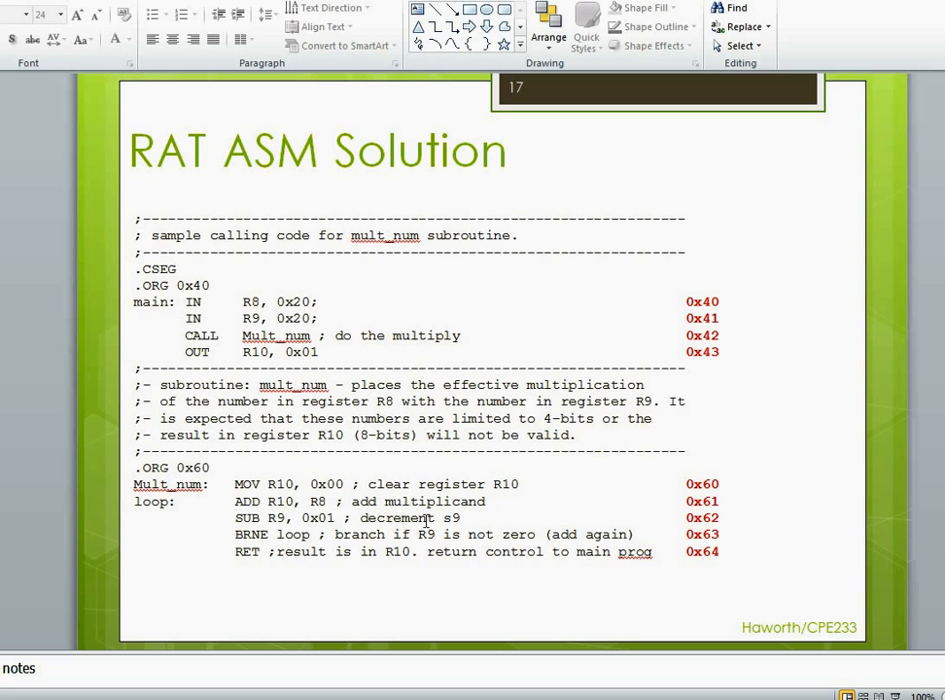
pyautogui.moveTo(737, 360)
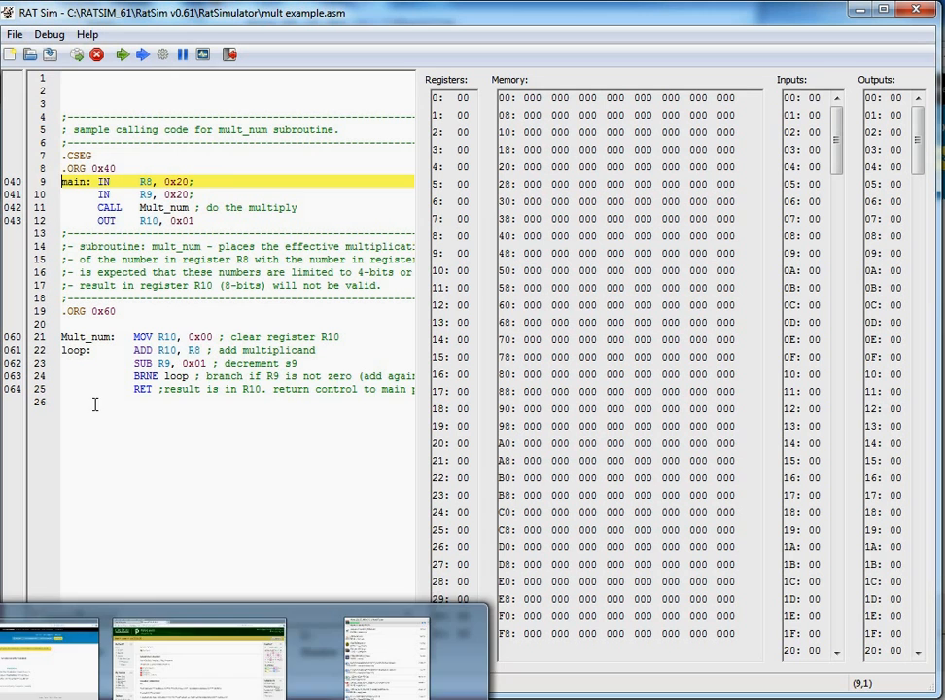
# Step: Step the two IN instructions, entering 3 for R8 and 2 for R9 in the Enter Value dialogs
pyautogui.click(142, 54)
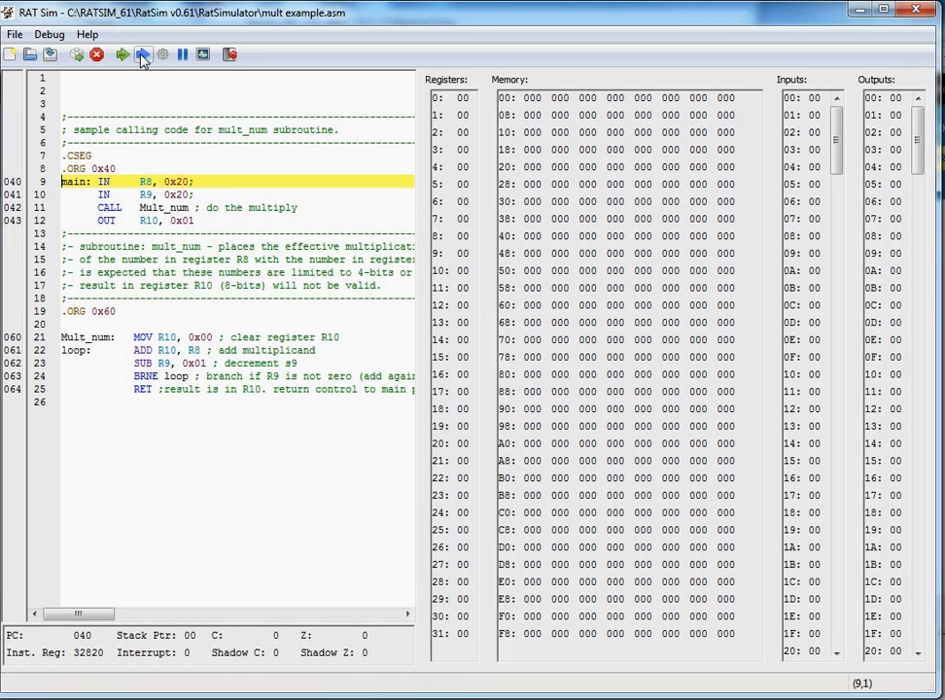
pyautogui.moveTo(144, 55)
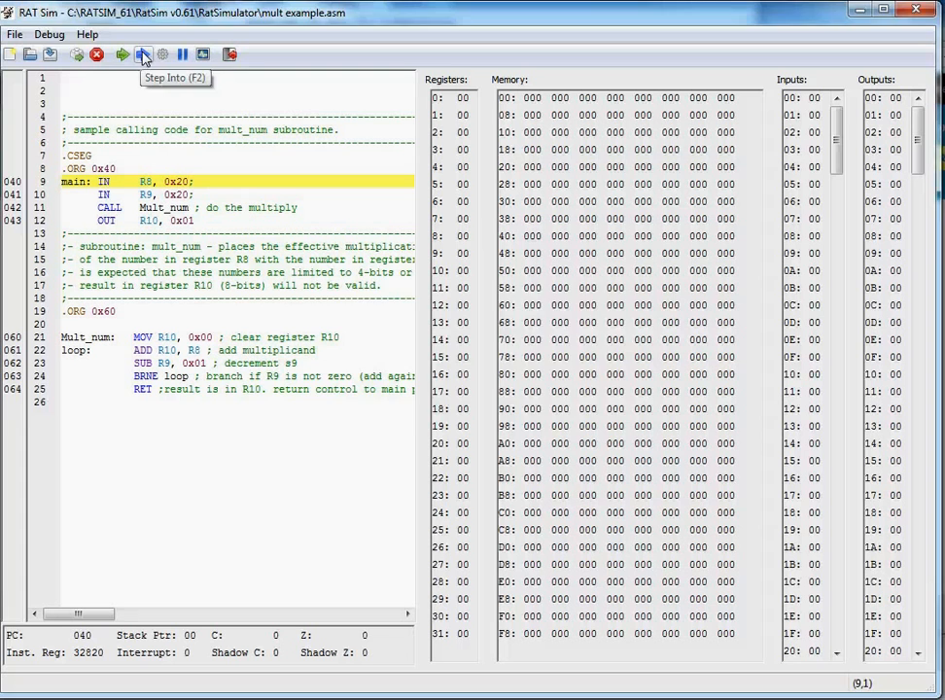
pyautogui.click(144, 55)
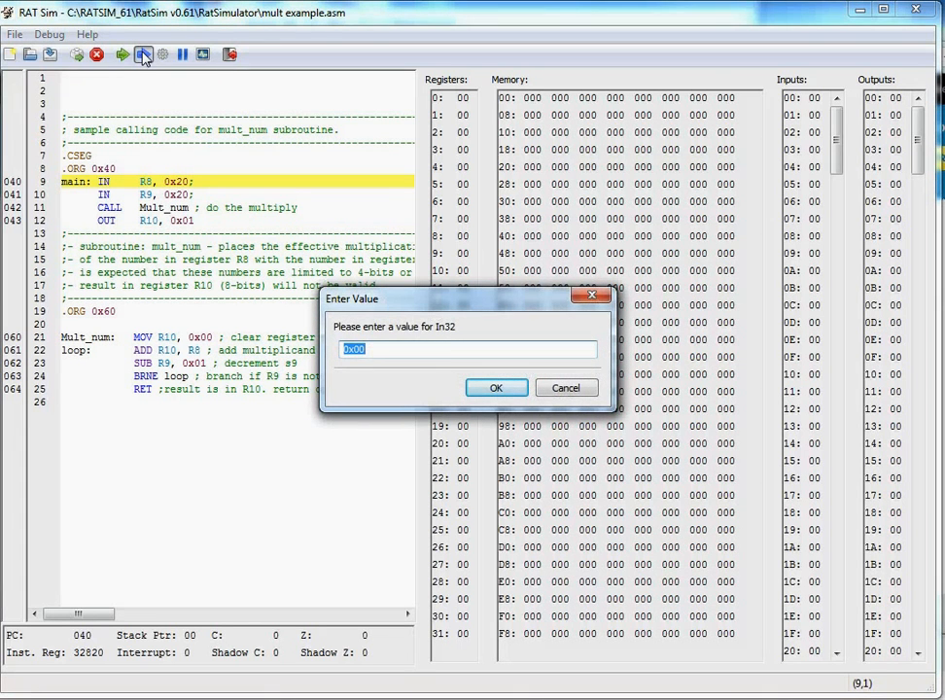
pyautogui.write('3')
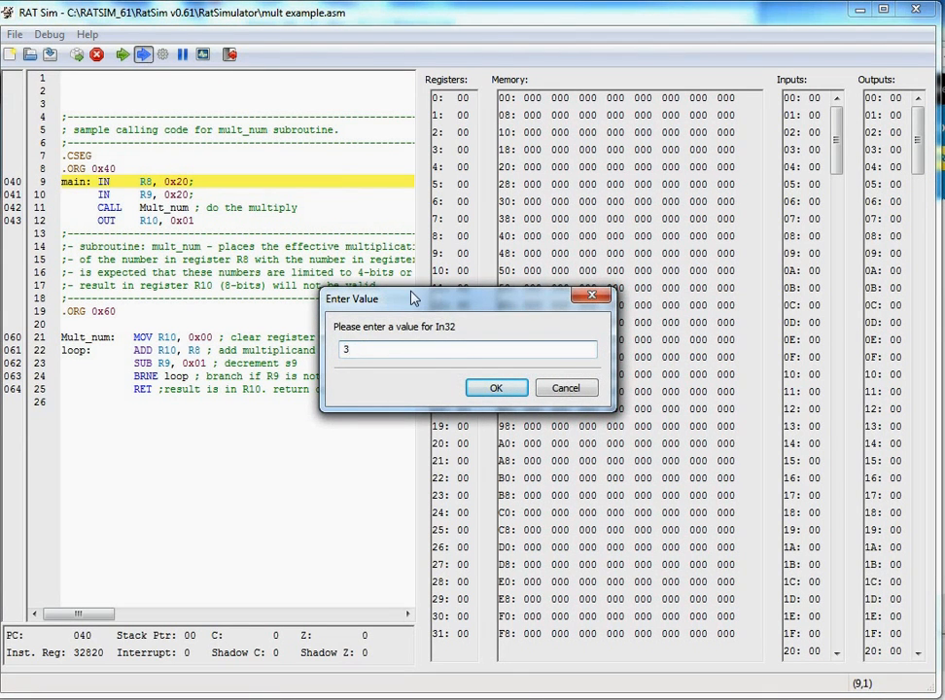
pyautogui.click(496, 387)
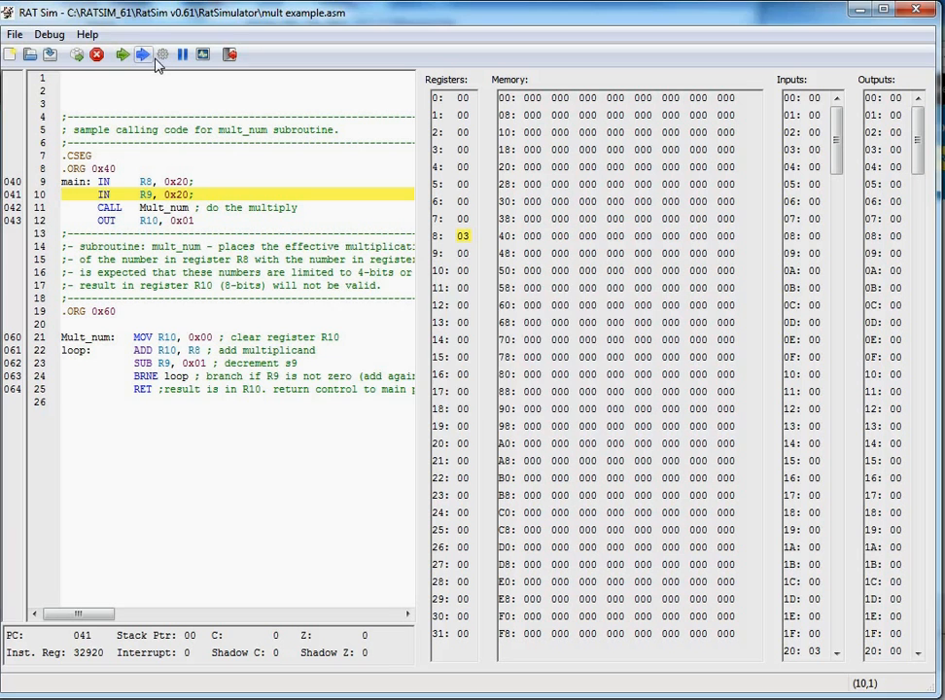
pyautogui.click(142, 54)
pyautogui.write('2')
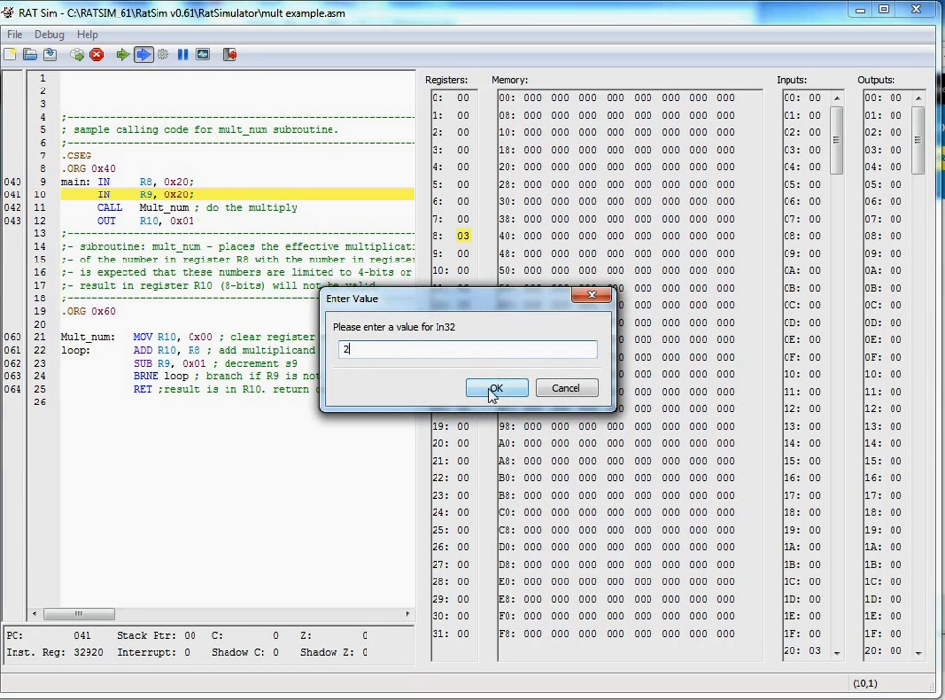
pyautogui.click(496, 389)
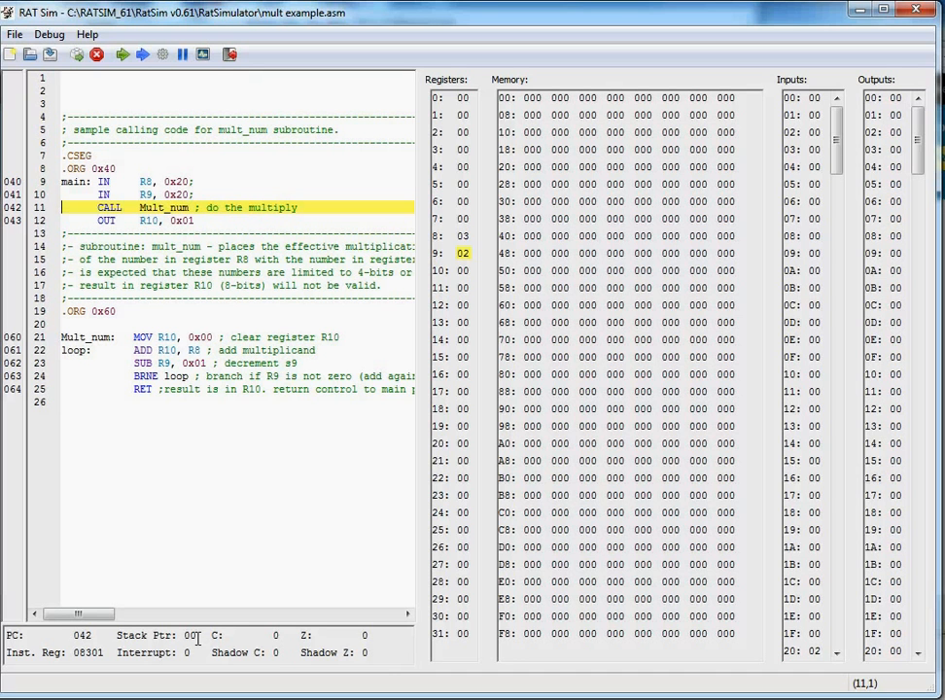
pyautogui.moveTo(142, 55)
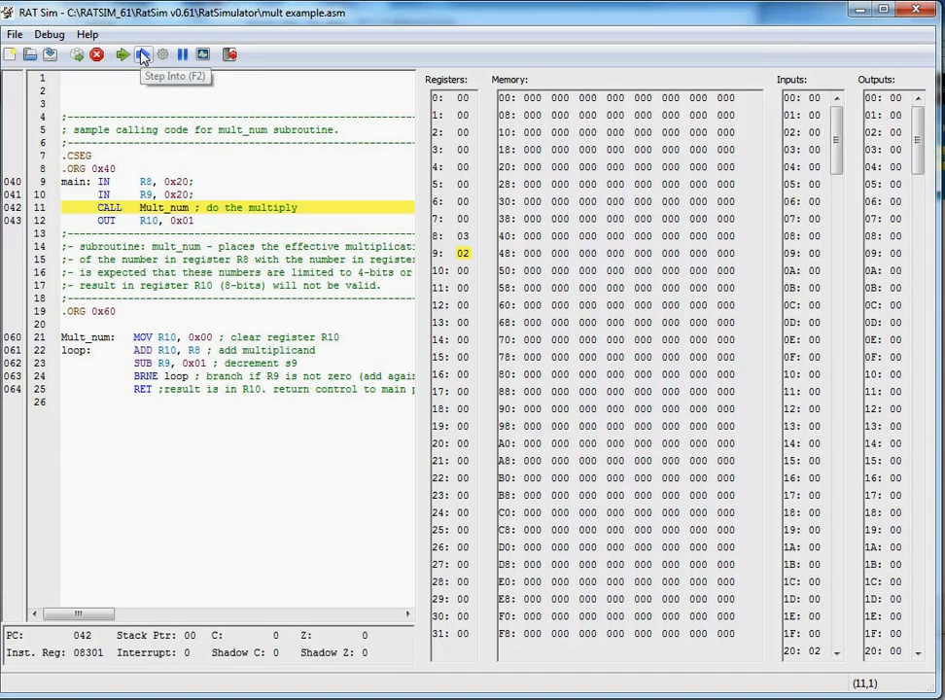
pyautogui.click(142, 54)
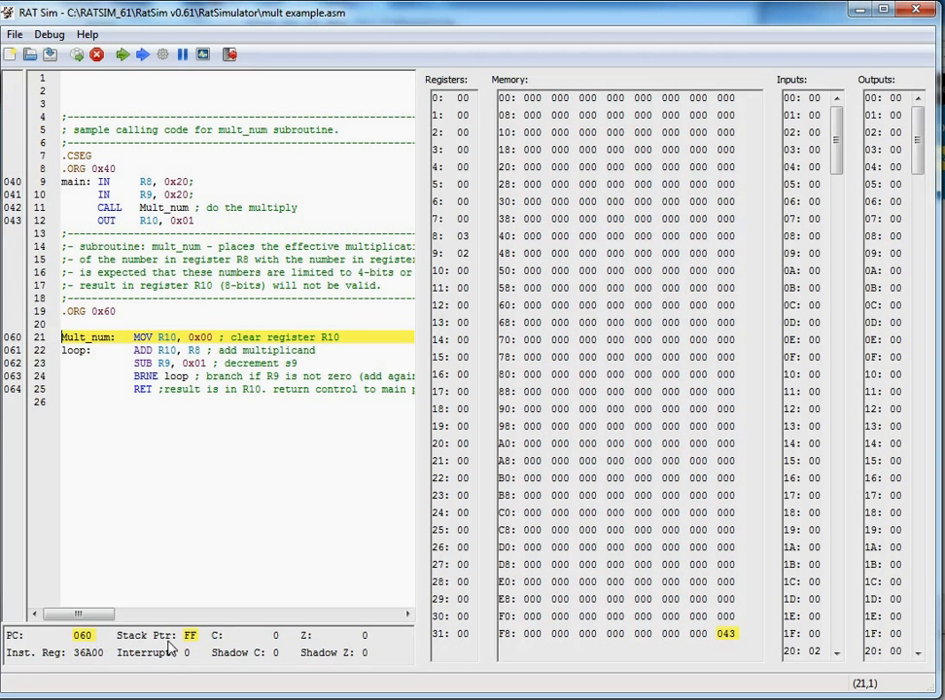
pyautogui.moveTo(204, 646)
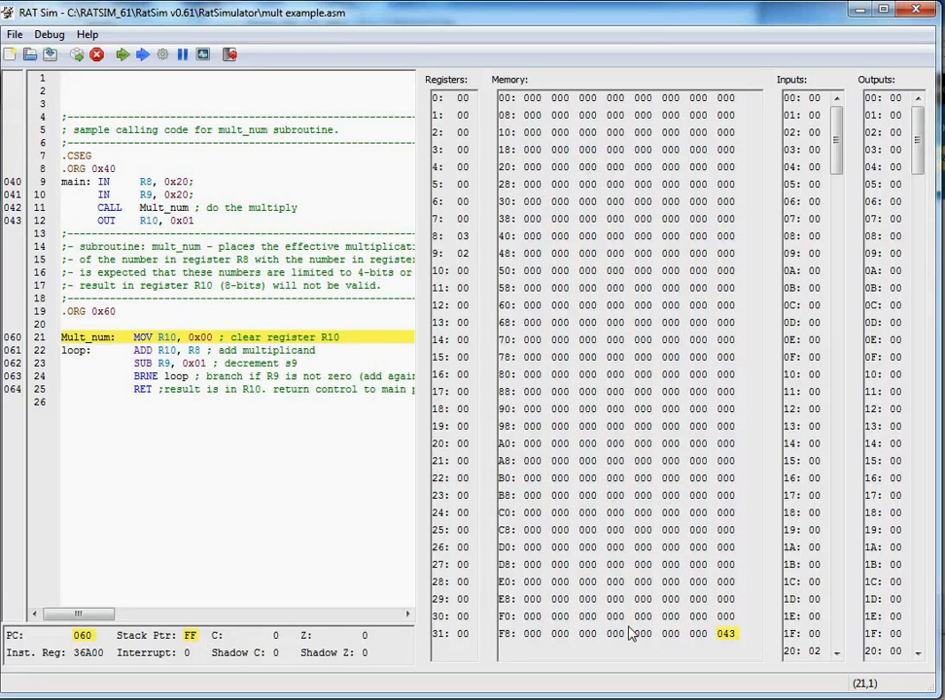
pyautogui.moveTo(599, 660)
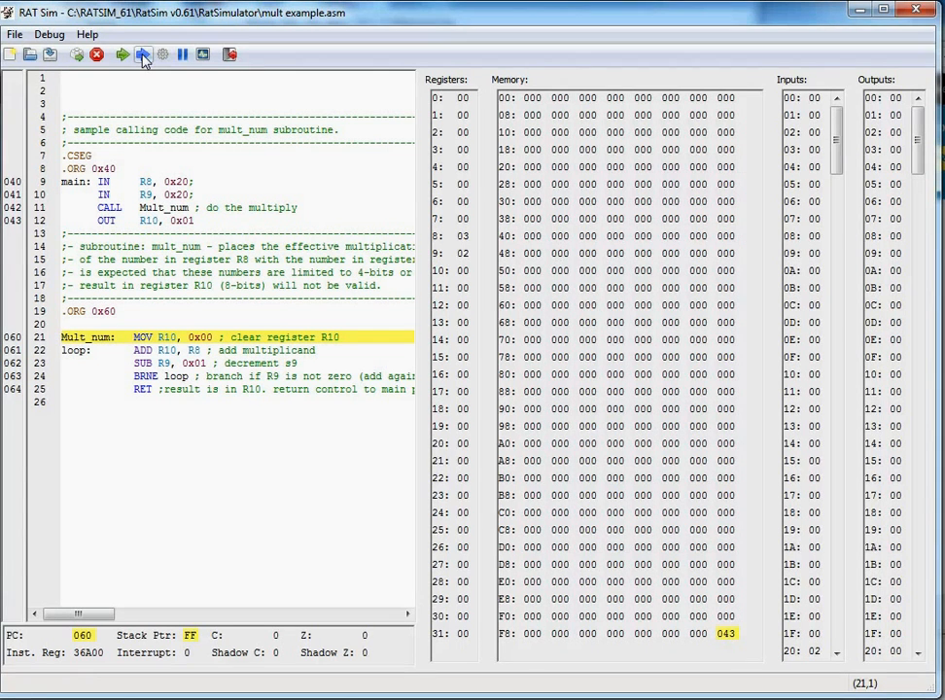
pyautogui.moveTo(144, 55)
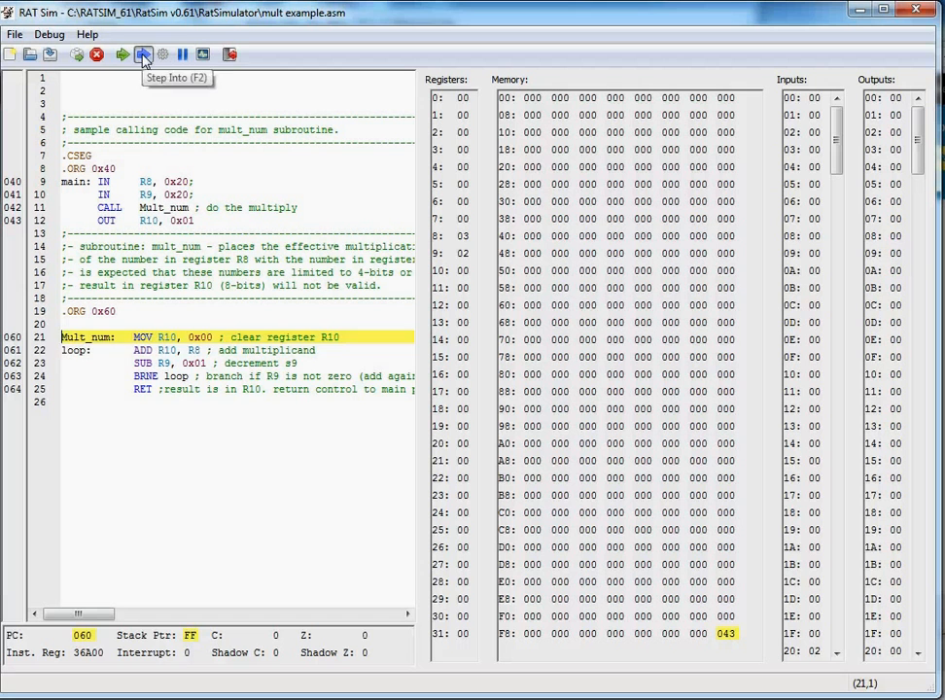
# Step: Step BRNE and SUB repeatedly until R9 is 00, Z is set and RET is reached
pyautogui.click(144, 54)
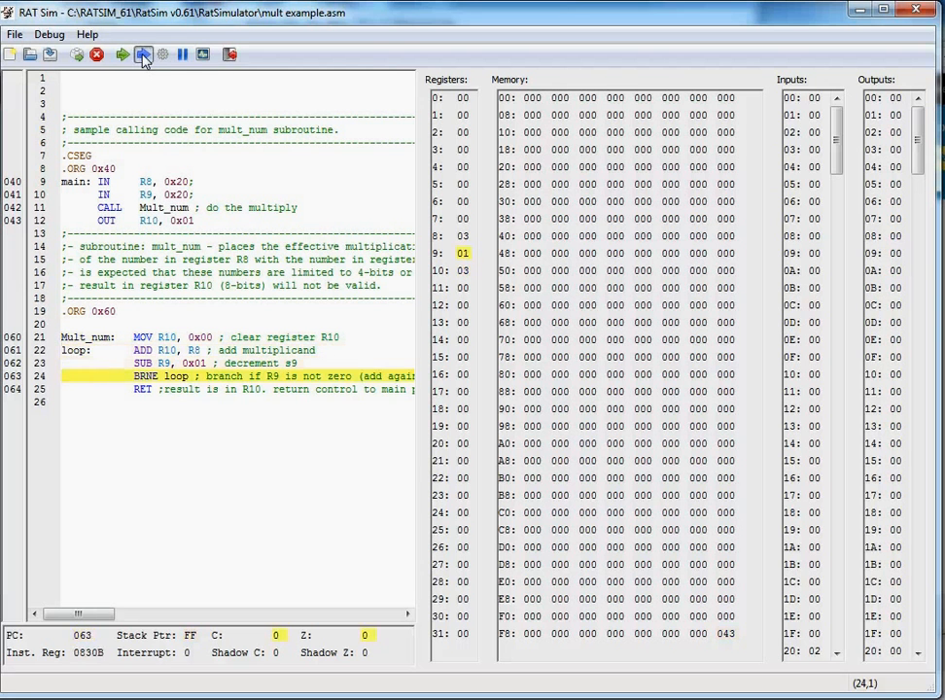
pyautogui.click(142, 54)
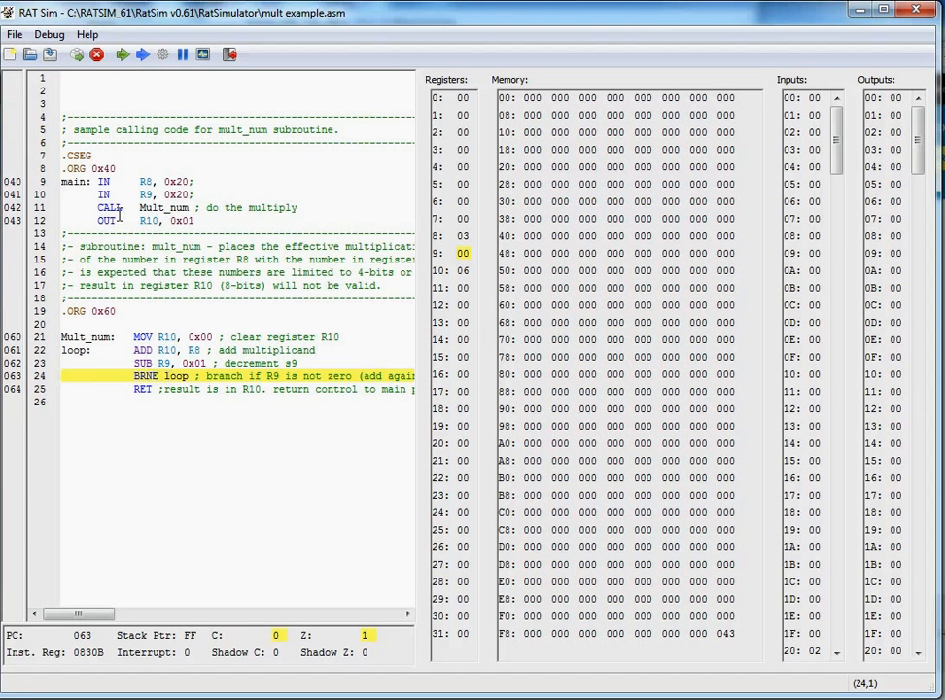
pyautogui.click(142, 54)
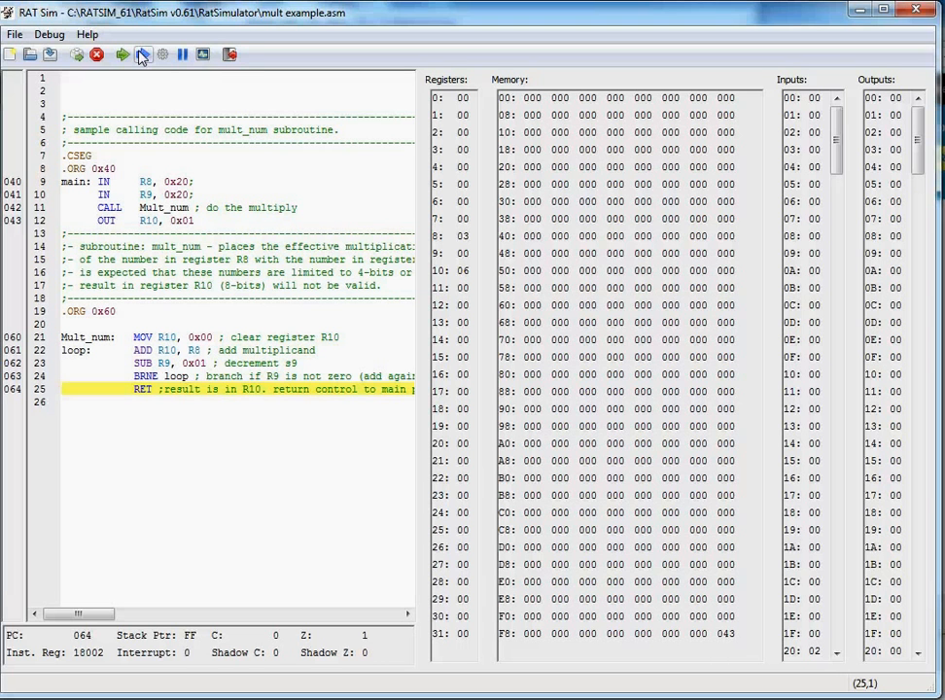
pyautogui.click(142, 54)
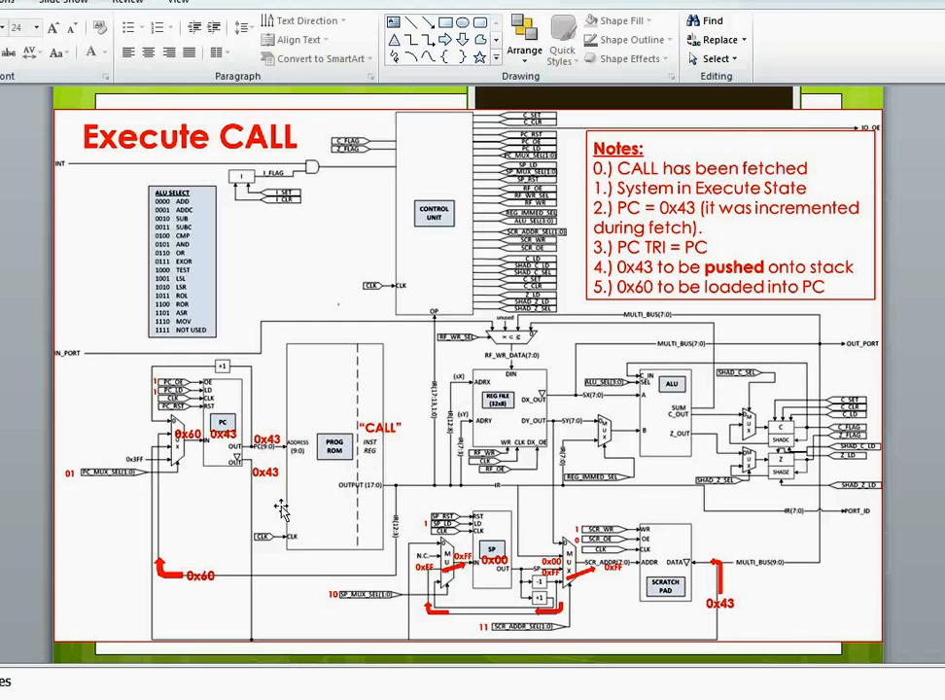
pyautogui.moveTo(257, 490)
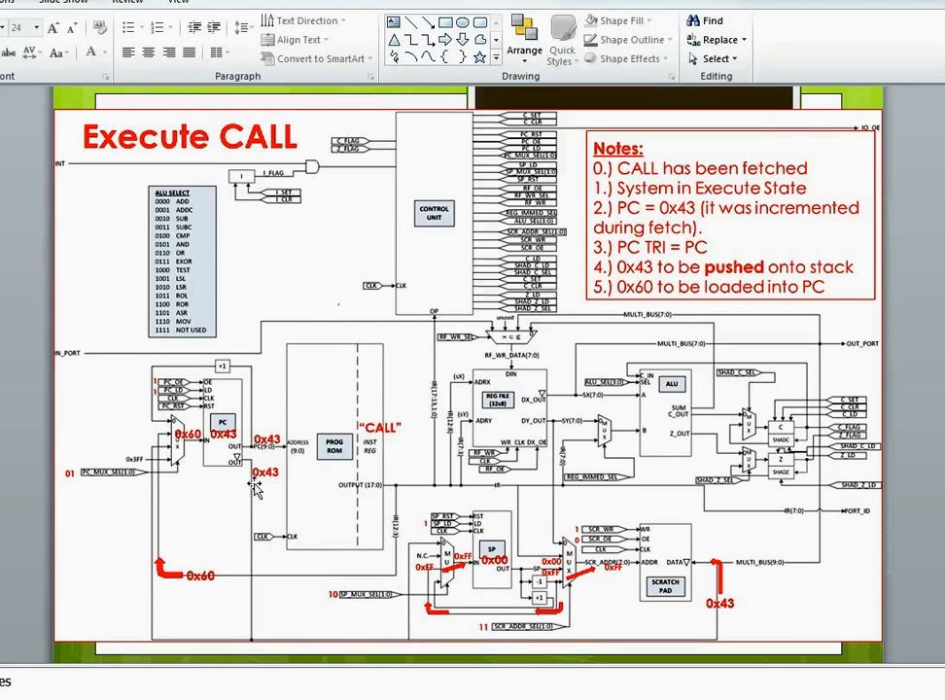
pyautogui.moveTo(269, 521)
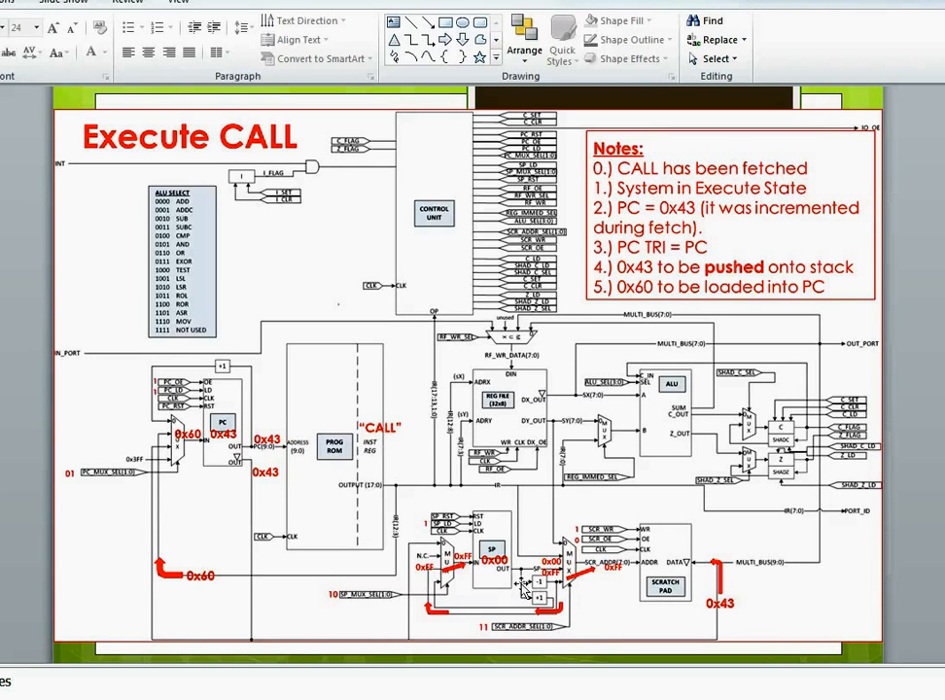
pyautogui.moveTo(549, 574)
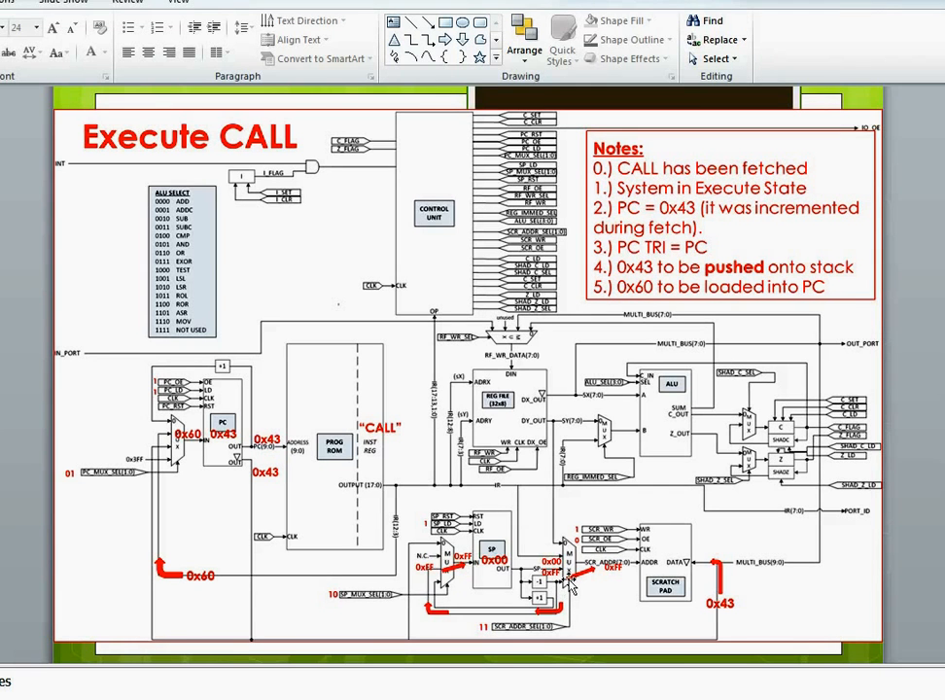
pyautogui.moveTo(626, 568)
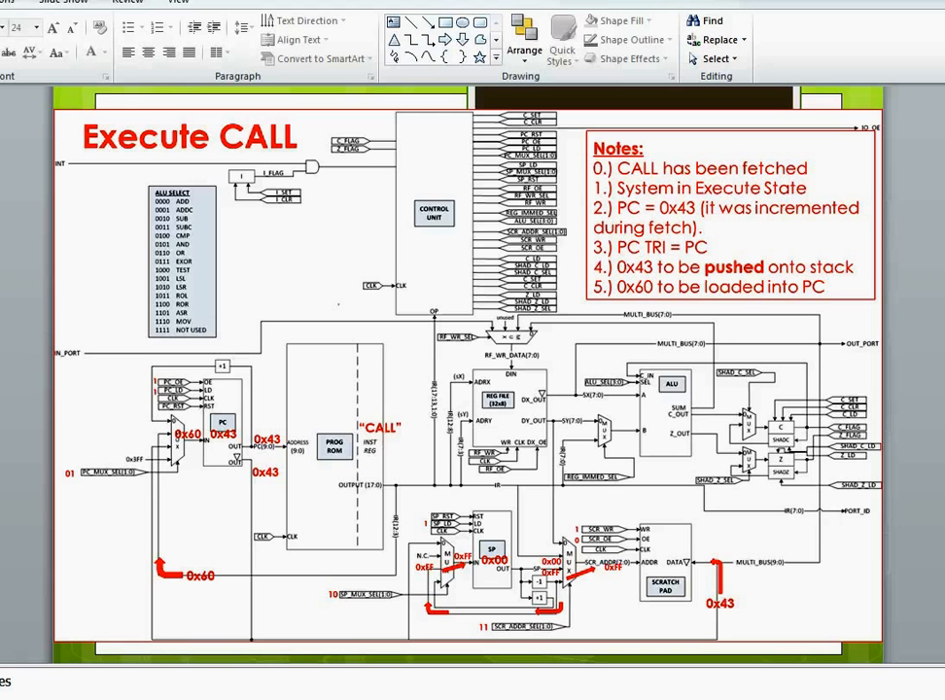
pyautogui.moveTo(620, 595)
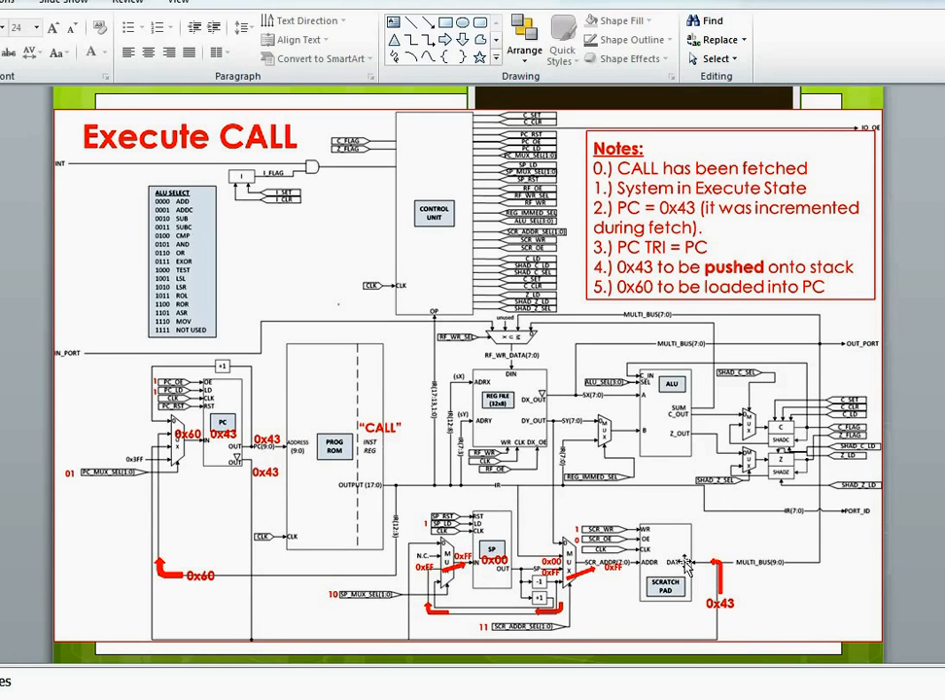
pyautogui.moveTo(692, 568)
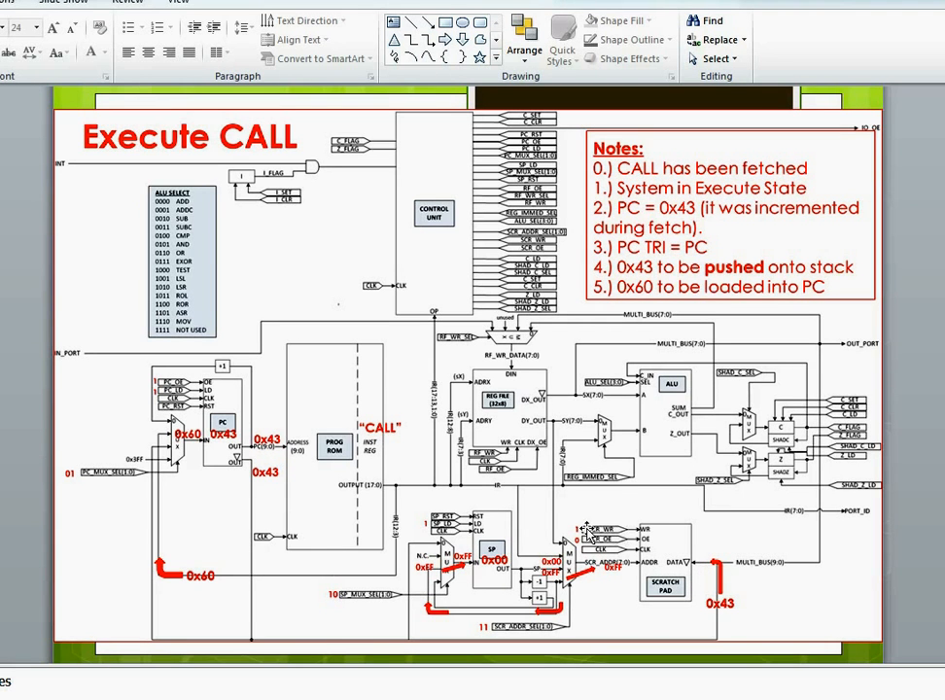
pyautogui.moveTo(498, 596)
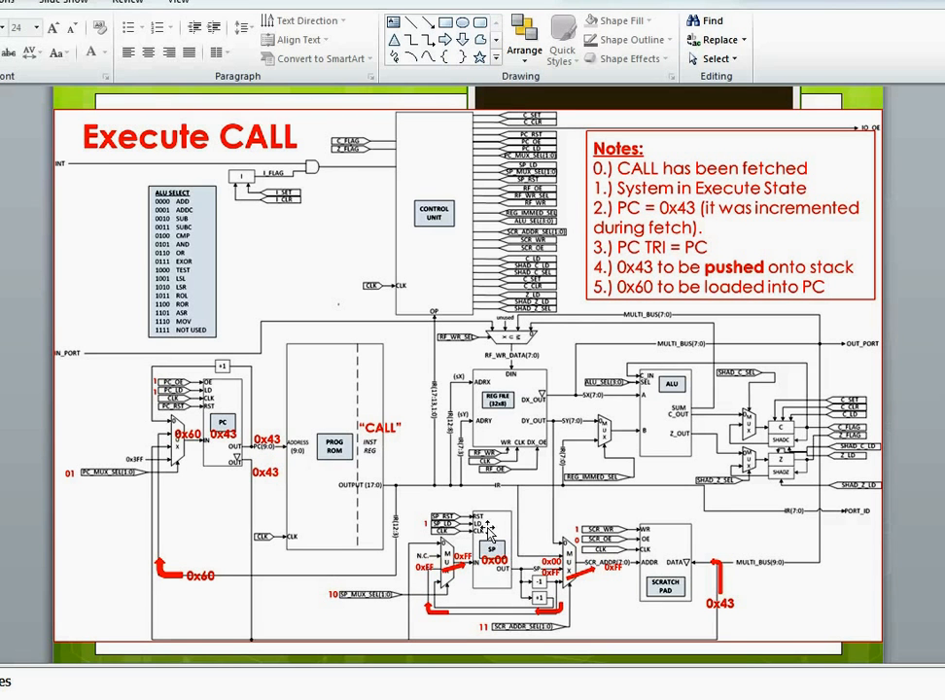
pyautogui.moveTo(167, 638)
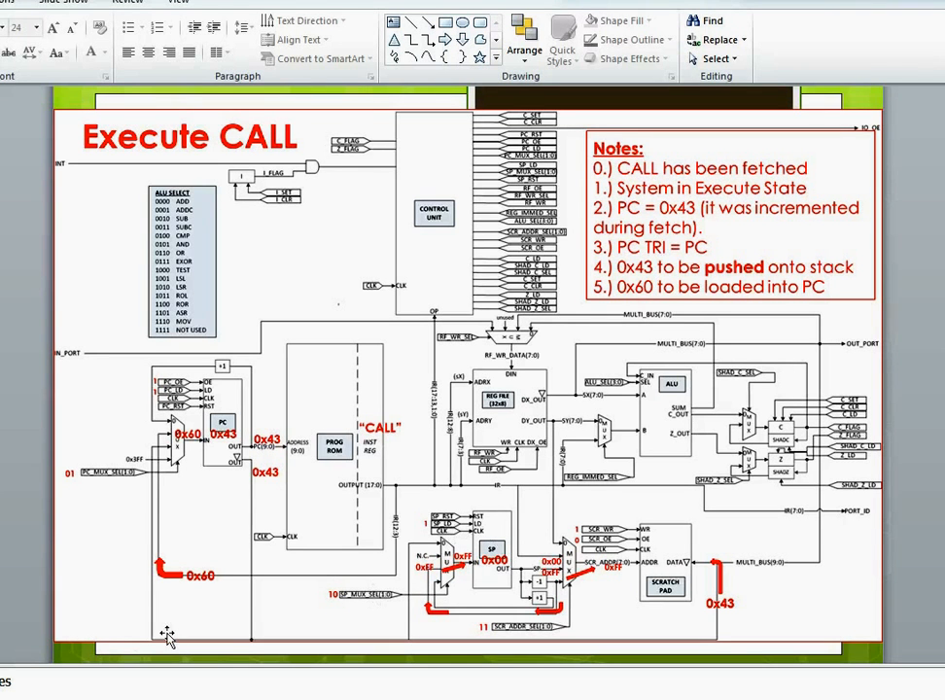
pyautogui.moveTo(417, 496)
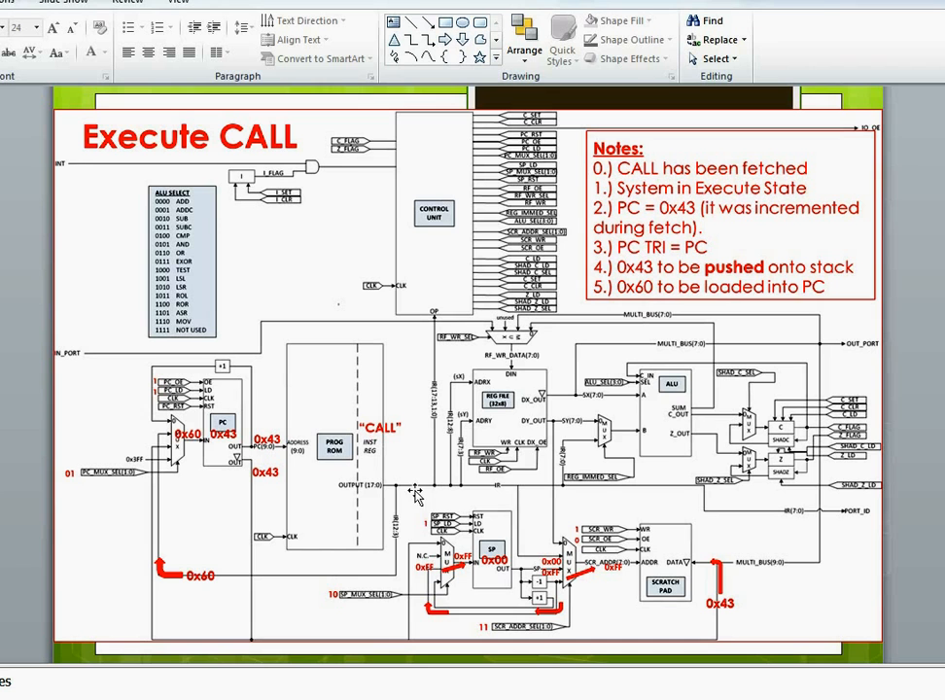
pyautogui.moveTo(152, 564)
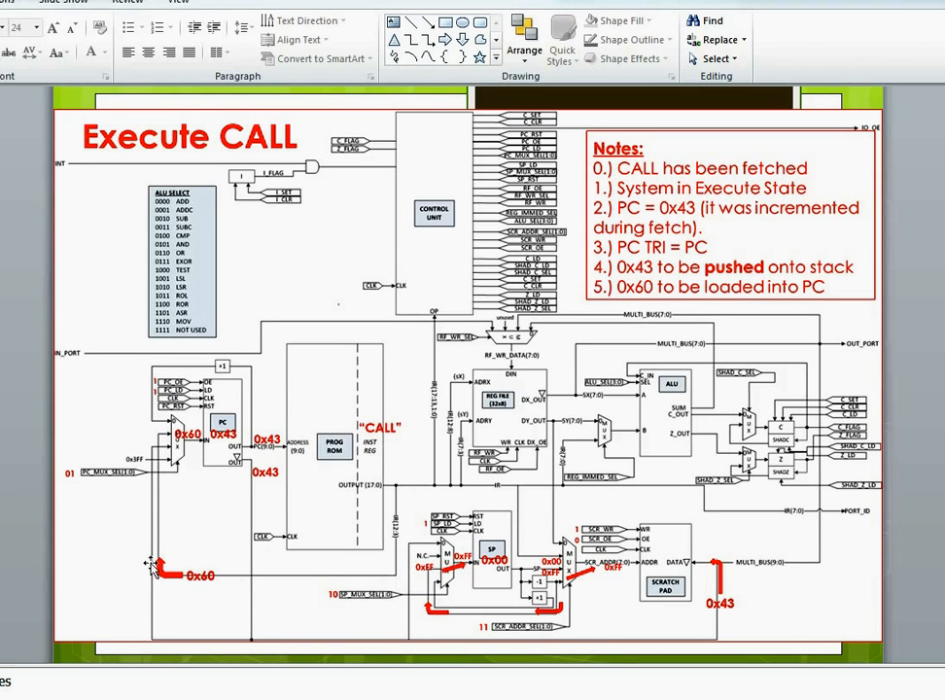